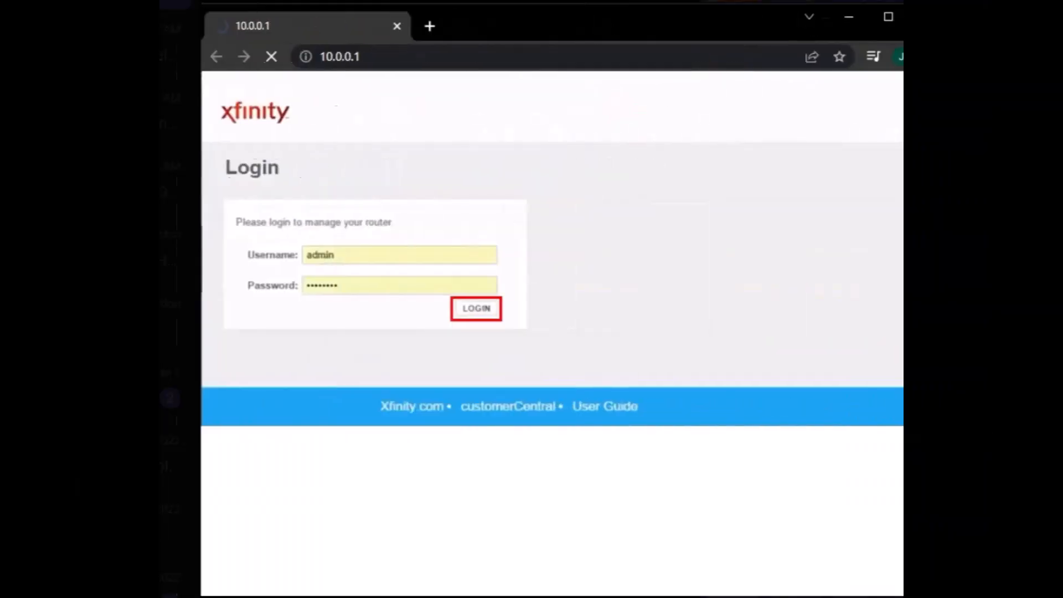
# - Log in to the gateway admin as admin to reach Gateway At a Glance
pyautogui.click(475, 309)
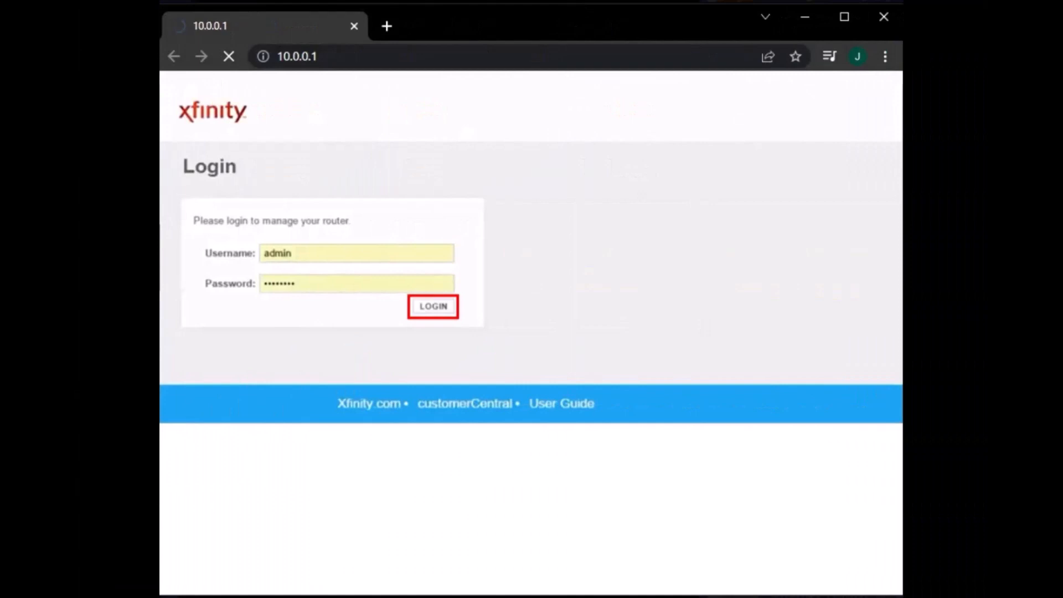
pyautogui.click(432, 306)
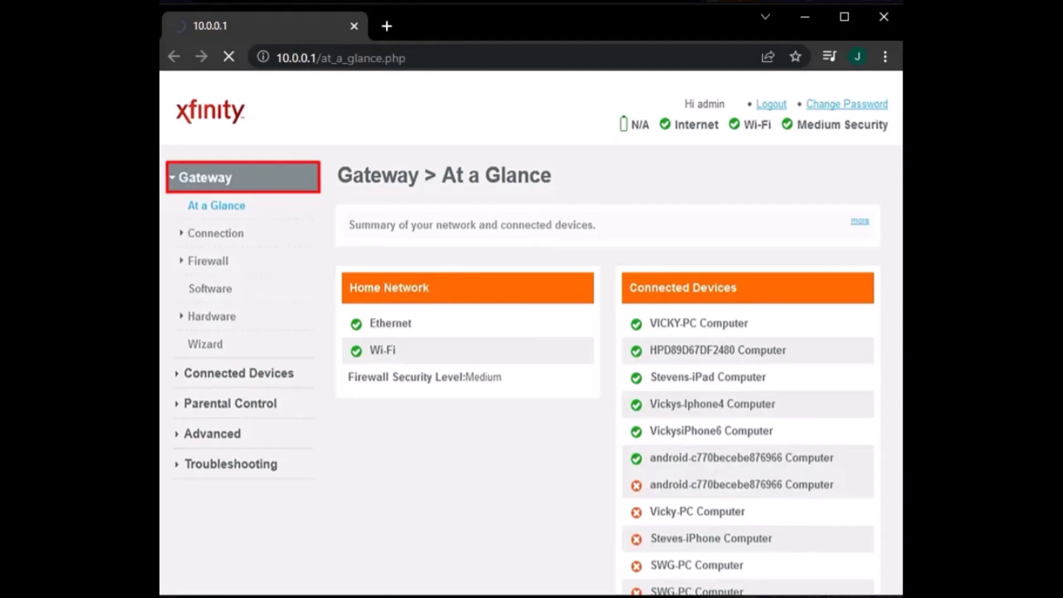
# - Open Gateway > Connection > Wi-Fi and edit the private network 6447
pyautogui.click(215, 233)
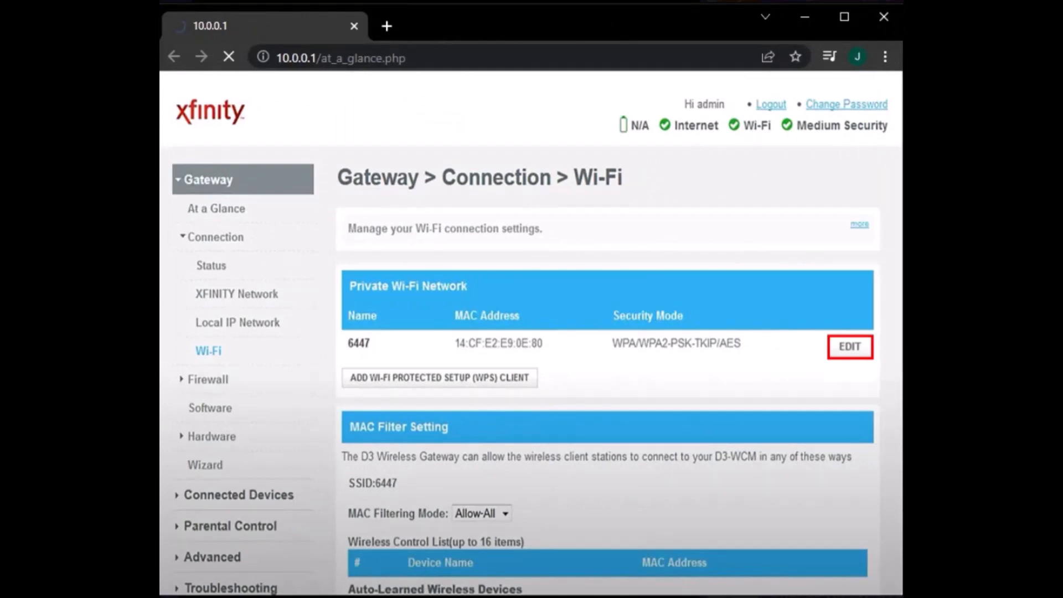
pyautogui.click(848, 347)
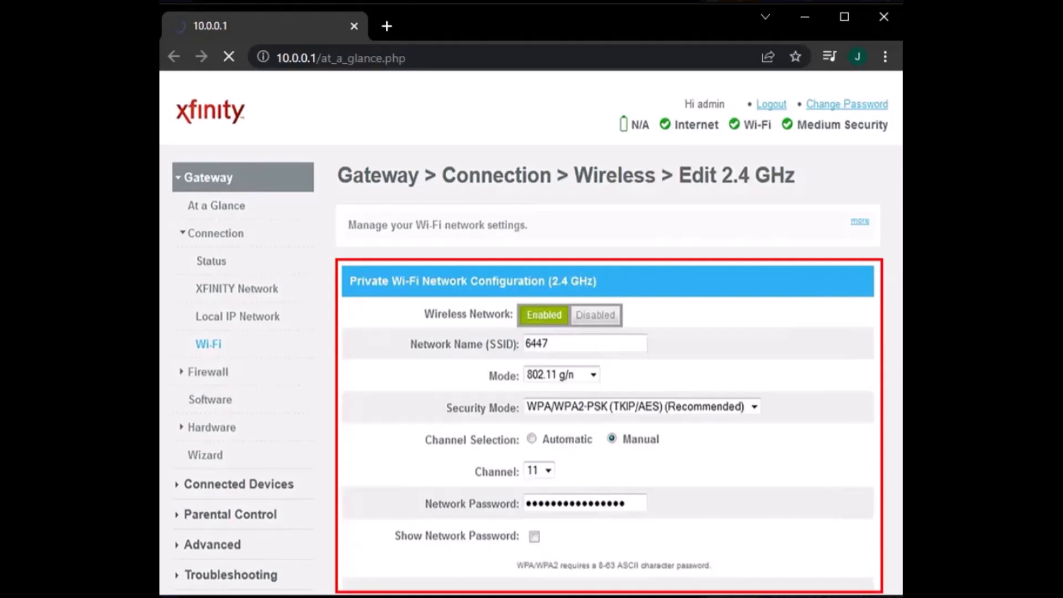
# - Scroll the 2.4 GHz form down to the Network Password field and Save Settings
pyautogui.scroll(-3)
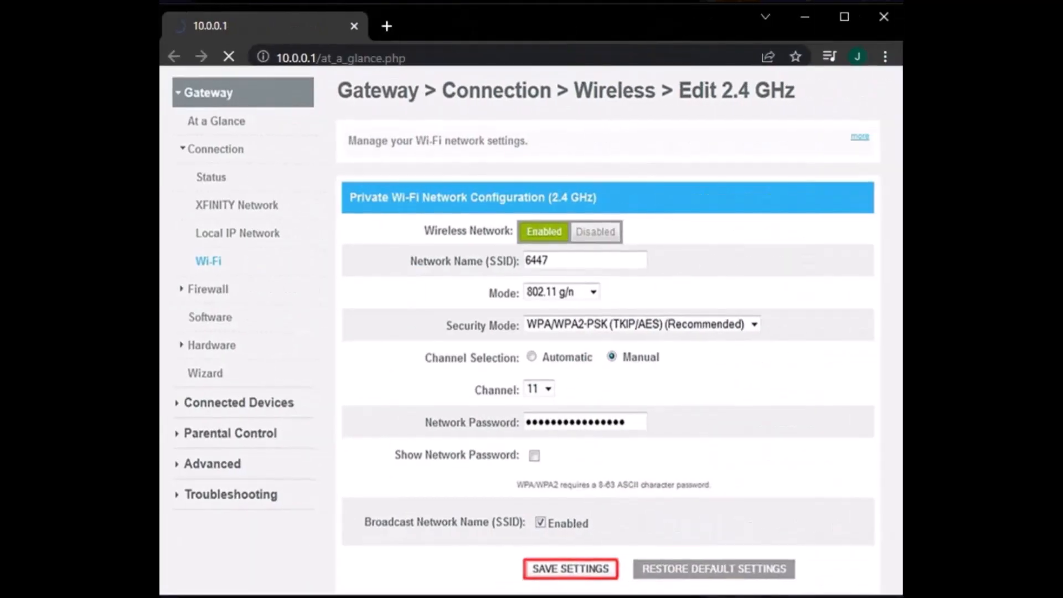